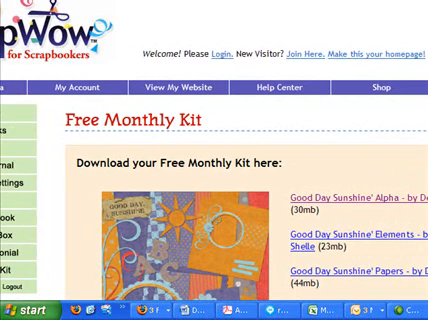
mouse_move(343, 203)
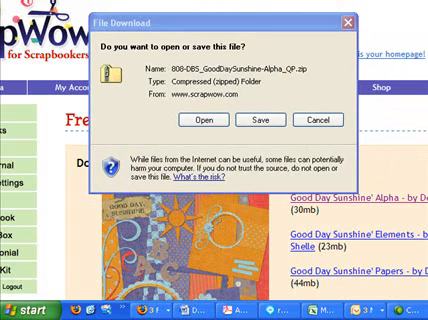
mouse_move(262, 25)
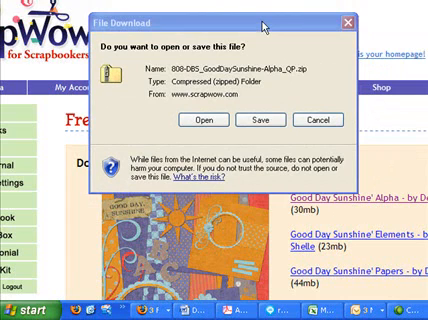
mouse_move(228, 57)
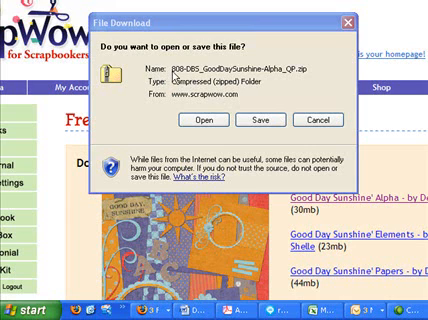
mouse_move(310, 70)
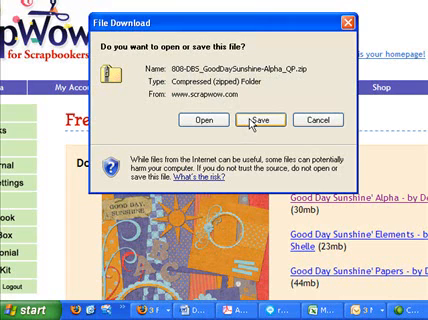
Save the kit zip with Downloads > Designers under My Documents 2 as destination.
left_click(254, 120)
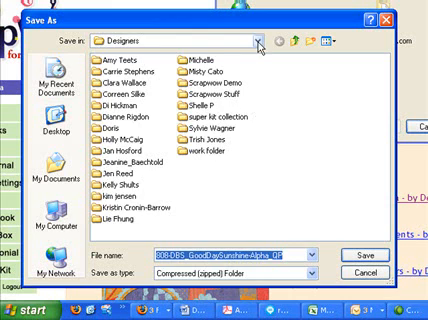
left_click(261, 44)
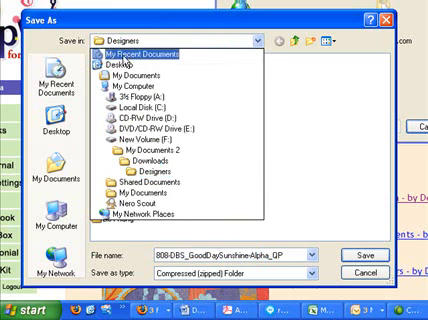
left_click(143, 175)
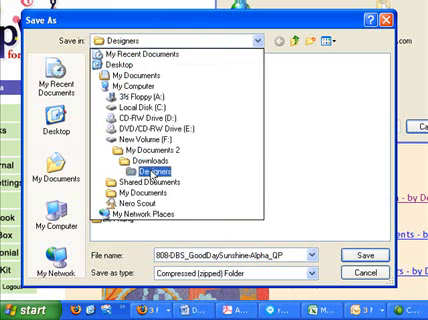
left_click(110, 66)
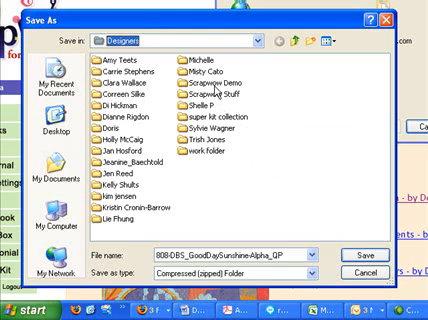
Find 808-DBS_GoodDaySunshine-Alpha_QP already in Scrapwow Demo and cancel the save.
double_click(218, 75)
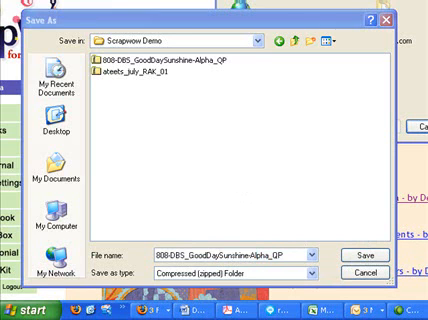
mouse_move(190, 65)
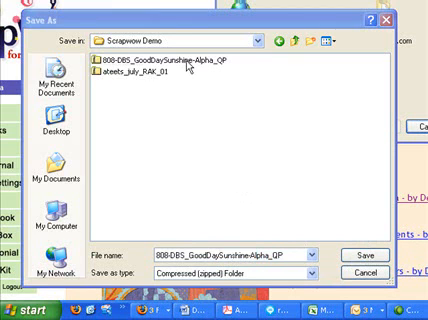
left_click(175, 64)
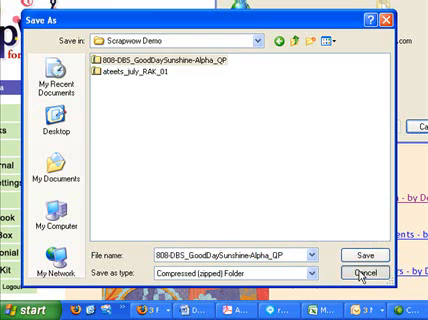
left_click(367, 275)
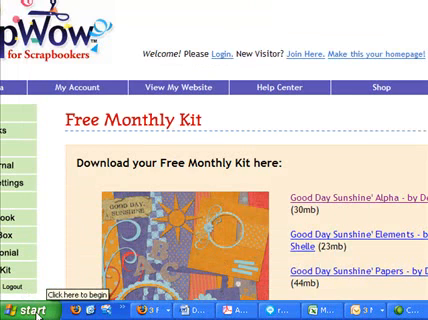
right_click(18, 311)
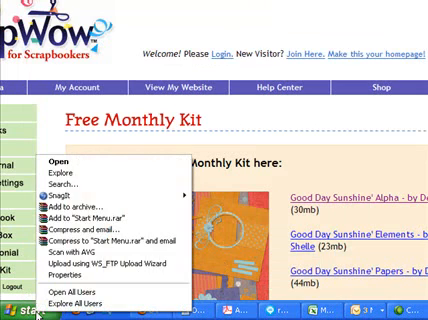
mouse_move(62, 176)
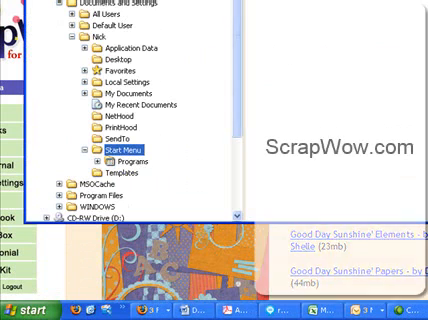
scroll("down", 3)
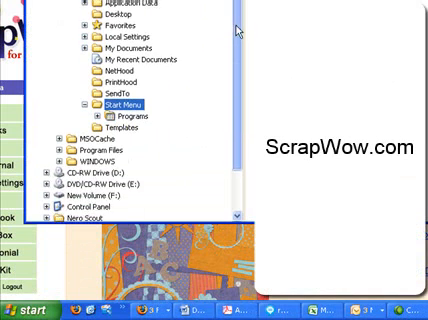
scroll("down", 3)
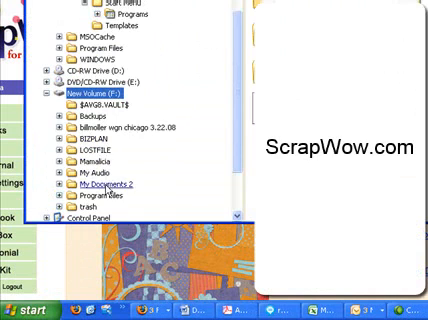
scroll("down", 3)
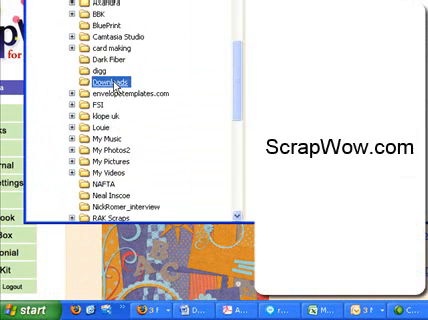
scroll("down", 3)
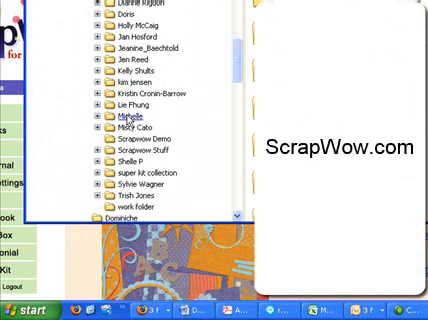
scroll("down", 3)
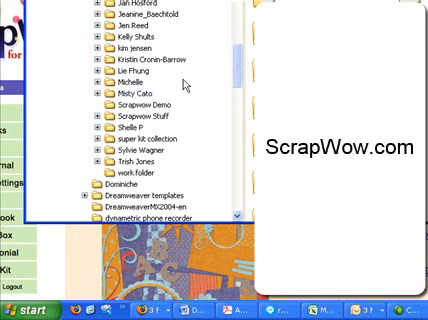
left_click(150, 103)
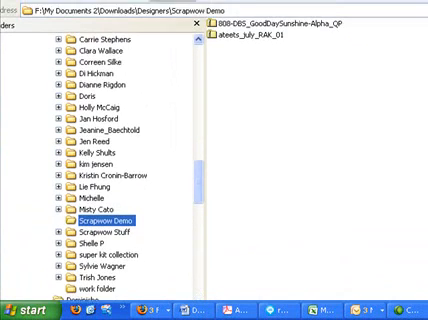
left_click(290, 22)
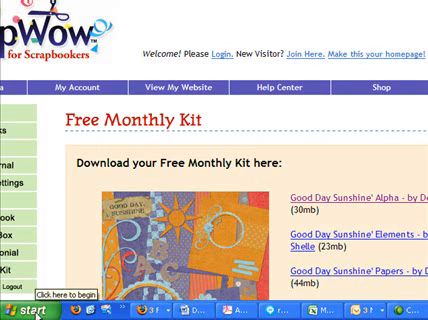
right_click(20, 310)
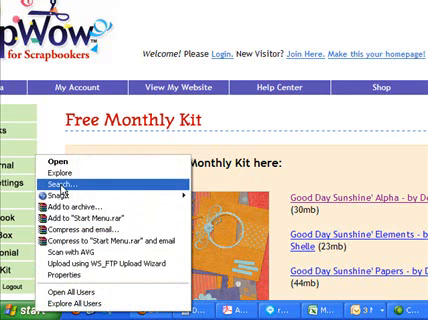
left_click(60, 187)
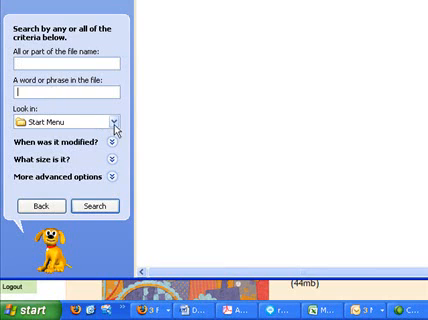
left_click(108, 120)
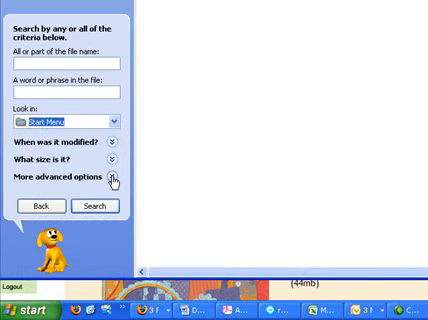
mouse_move(52, 82)
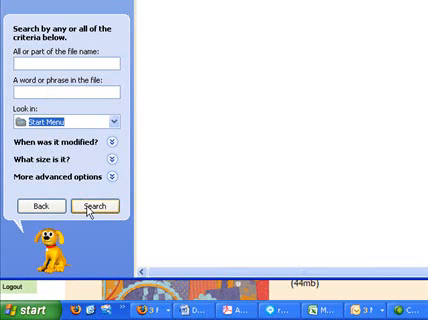
mouse_move(158, 140)
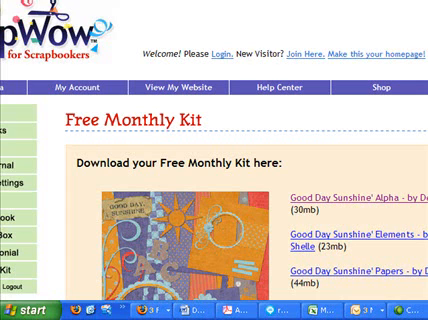
mouse_move(317, 131)
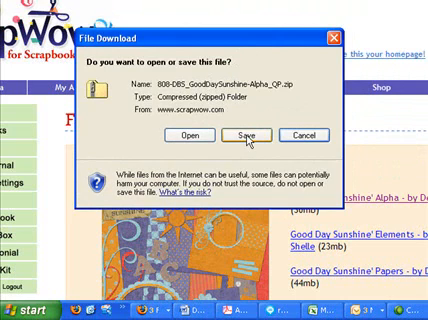
Save the Good Day Sunshine Alpha zip from File Download, opening Save As on Designers.
left_click(248, 134)
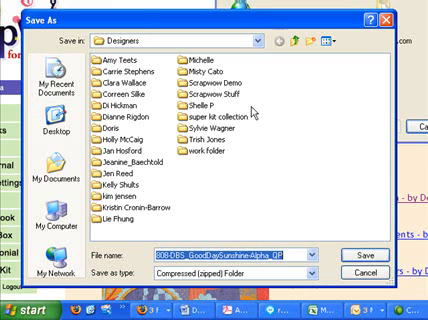